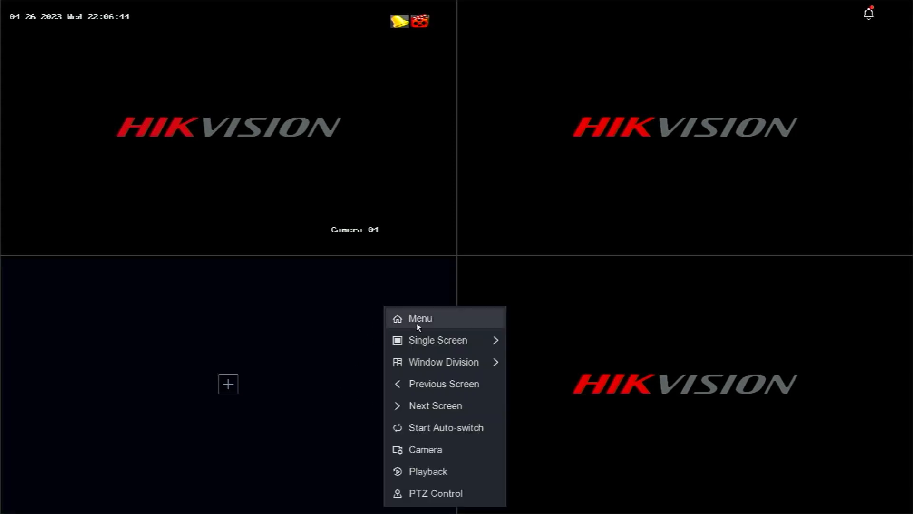
# Open the main menu from live view and draw the admin unlock pattern.
pyautogui.click(420, 318)
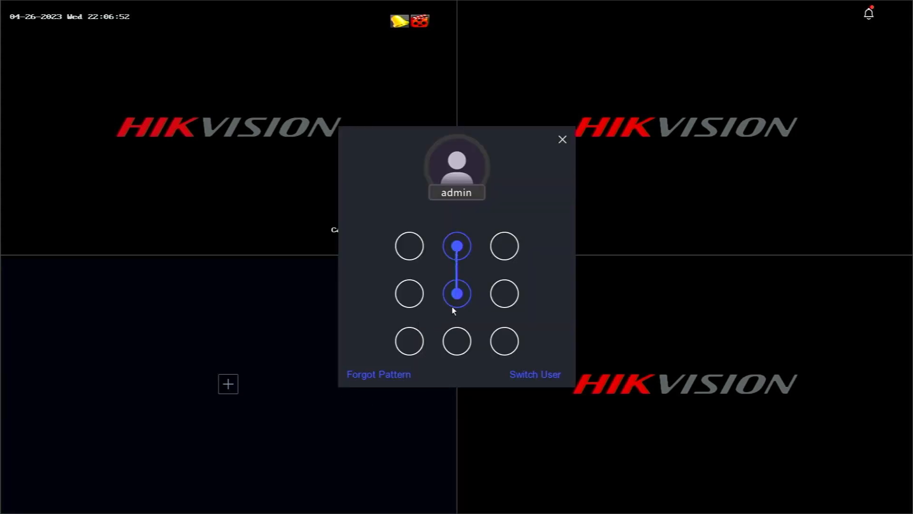
pyautogui.moveTo(456, 246); pyautogui.dragTo(456, 293)
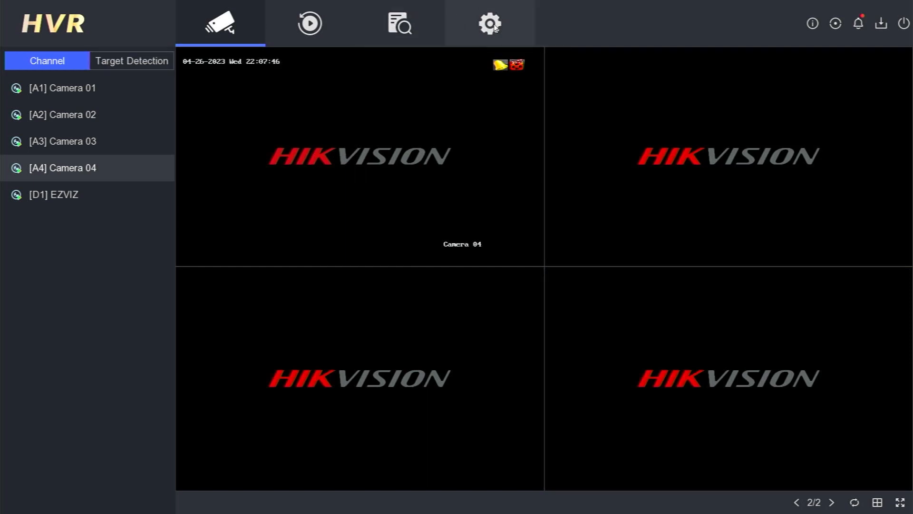
# Go to Configuration > Network > Platform Access to view the Hik-Connect settings.
pyautogui.click(489, 23)
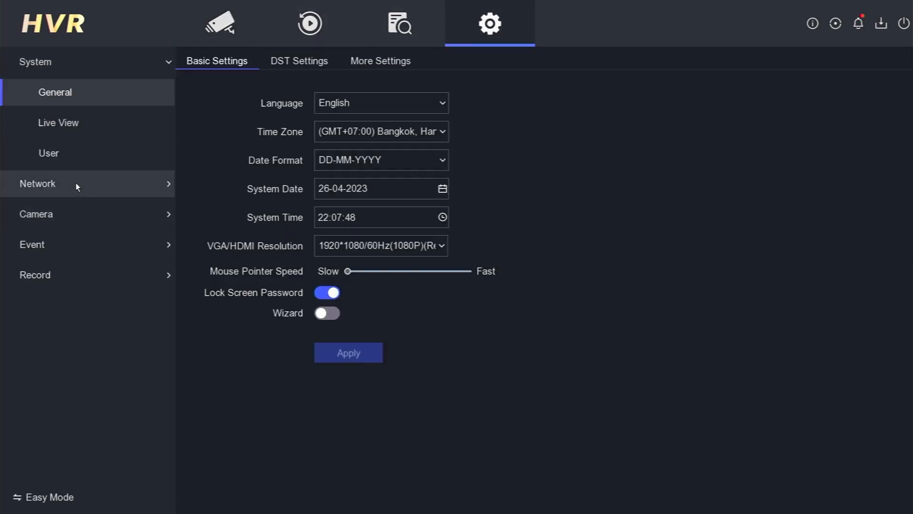
pyautogui.click(37, 183)
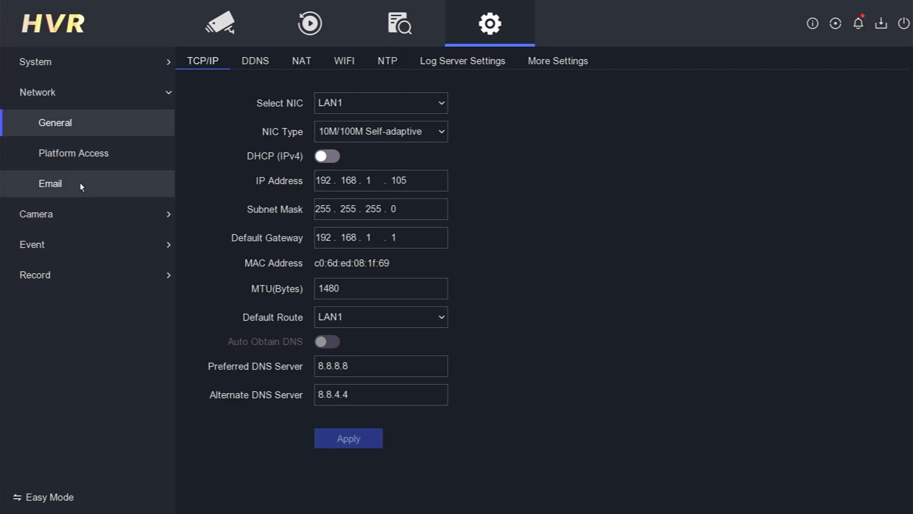
pyautogui.click(73, 153)
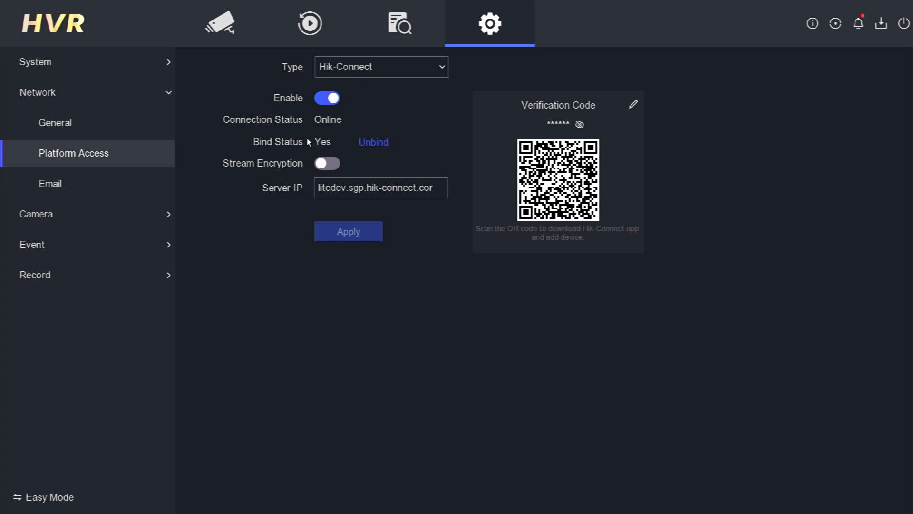
pyautogui.moveTo(267, 143)
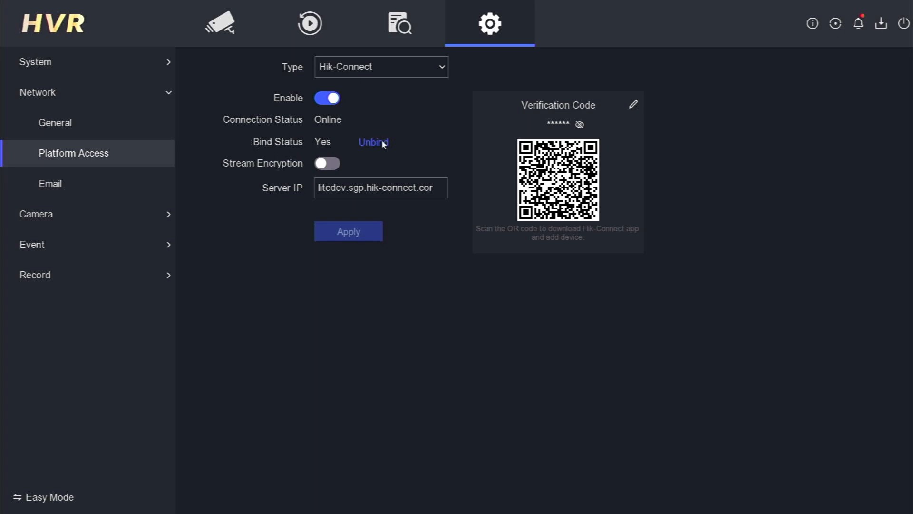
# Unbind Hik-Connect, confirming with the admin password so Bind Status reads No.
pyautogui.click(373, 142)
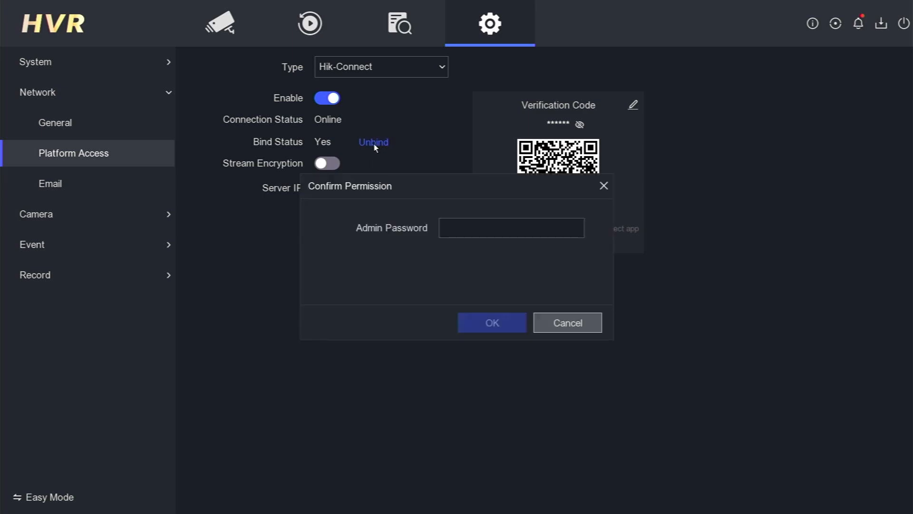
pyautogui.click(511, 227)
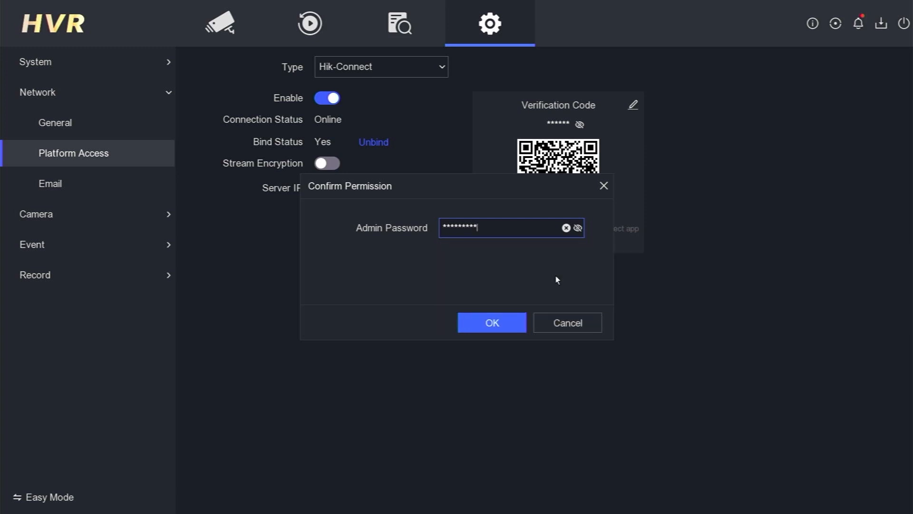
pyautogui.click(491, 322)
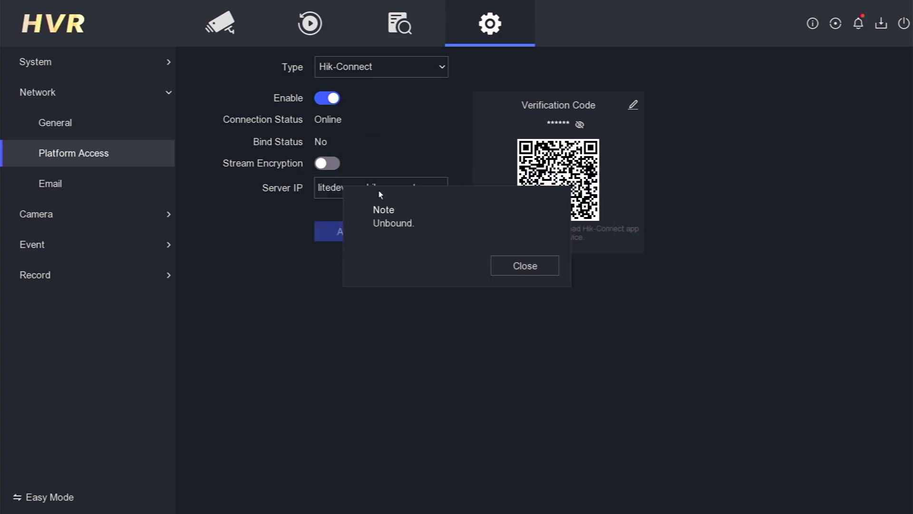
# Close the 'Unbound.' confirmation note.
pyautogui.click(522, 265)
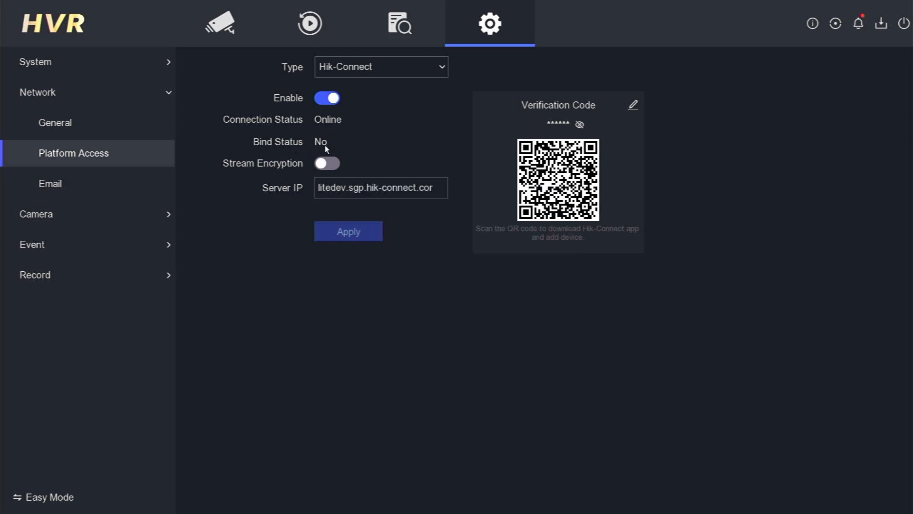
pyautogui.moveTo(464, 156)
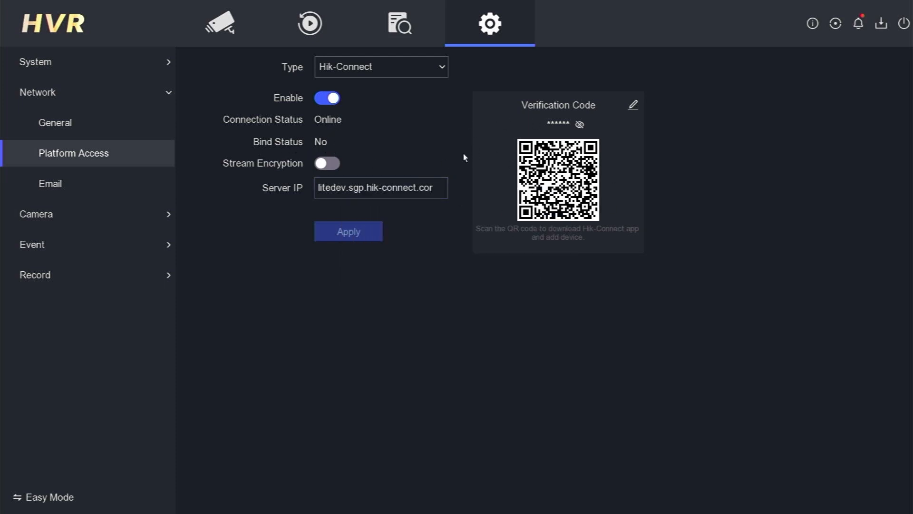
pyautogui.moveTo(489, 235)
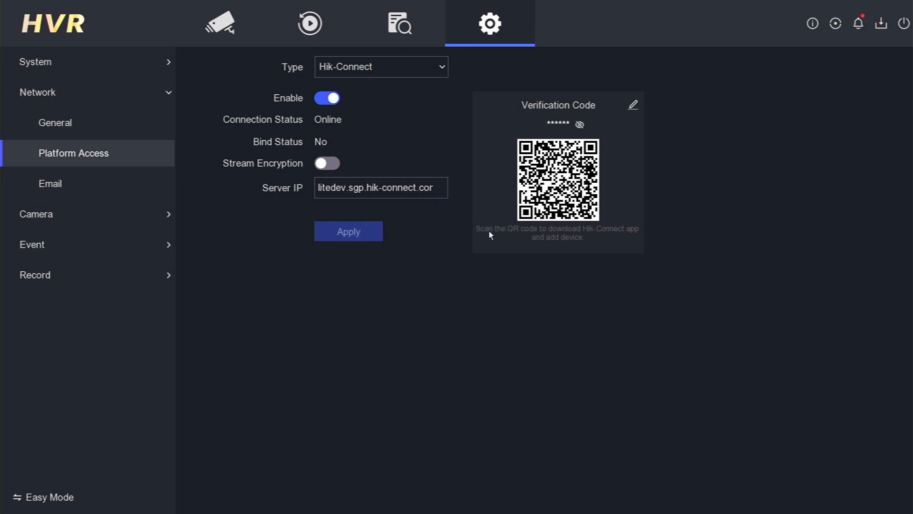
pyautogui.moveTo(408, 278)
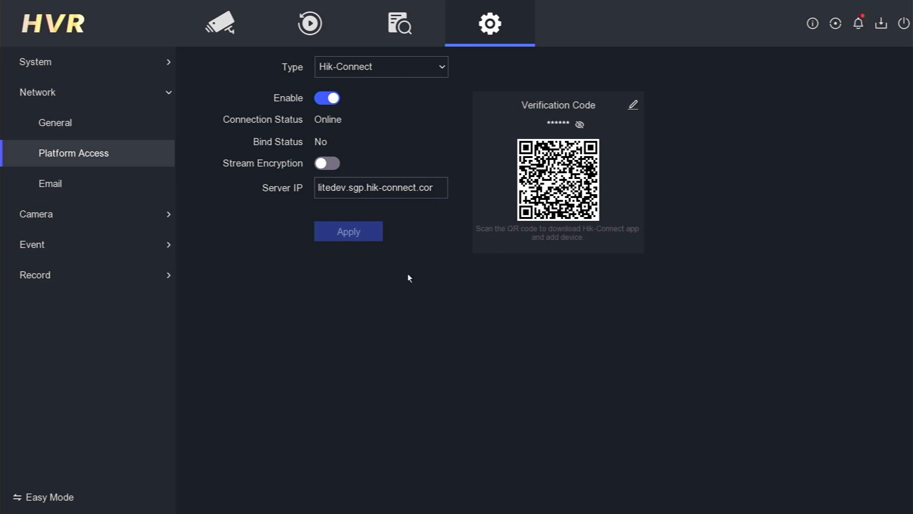
pyautogui.moveTo(610, 228)
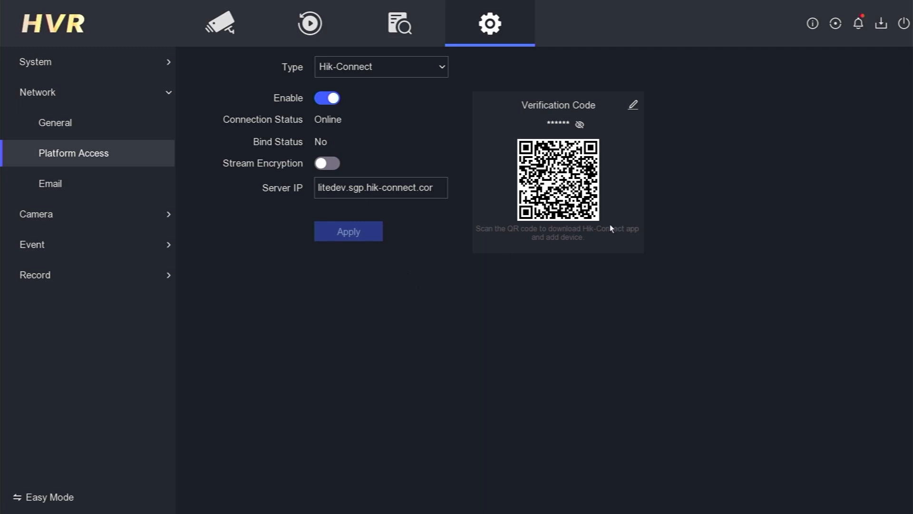
# Open the System Info panel showing the DVR model, serial and firmware version.
pyautogui.click(812, 24)
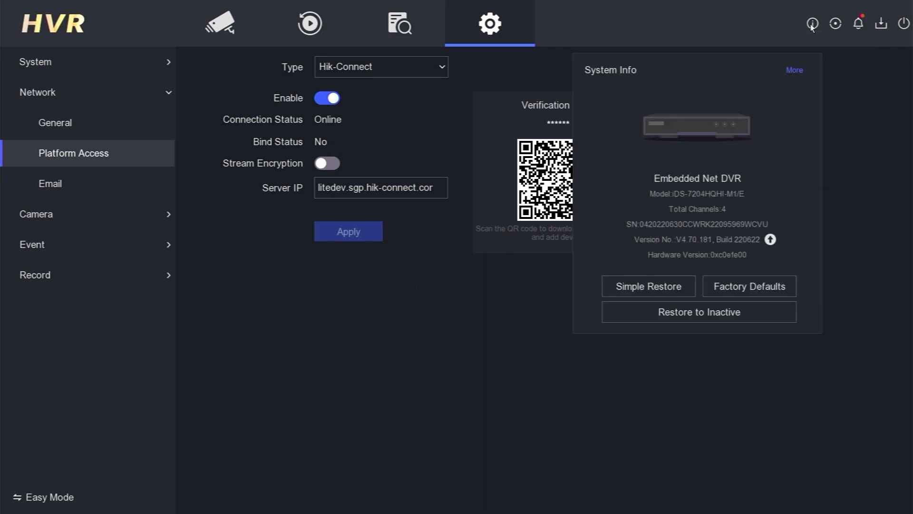
pyautogui.moveTo(693, 244)
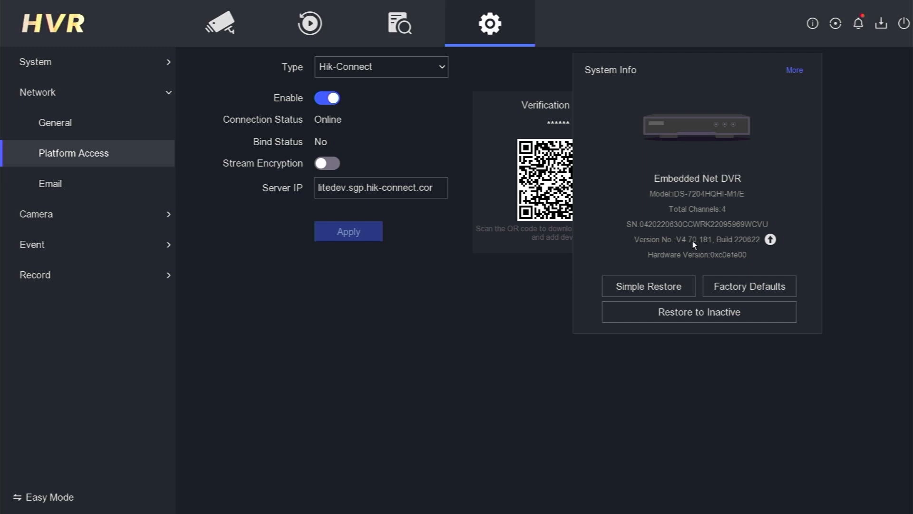
pyautogui.moveTo(686, 249)
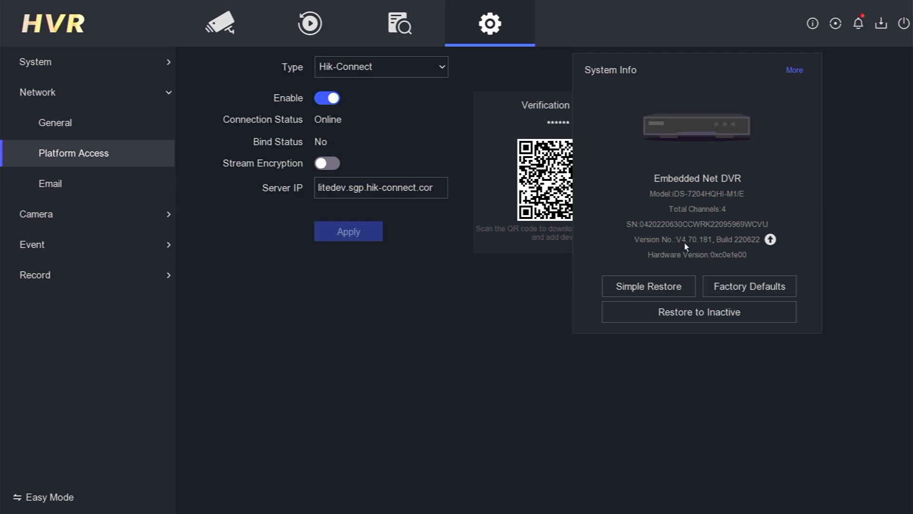
pyautogui.moveTo(685, 205)
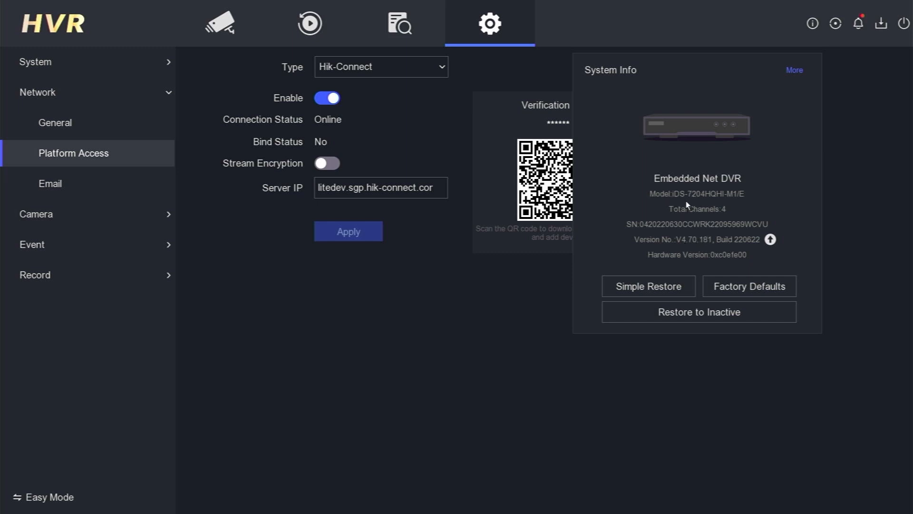